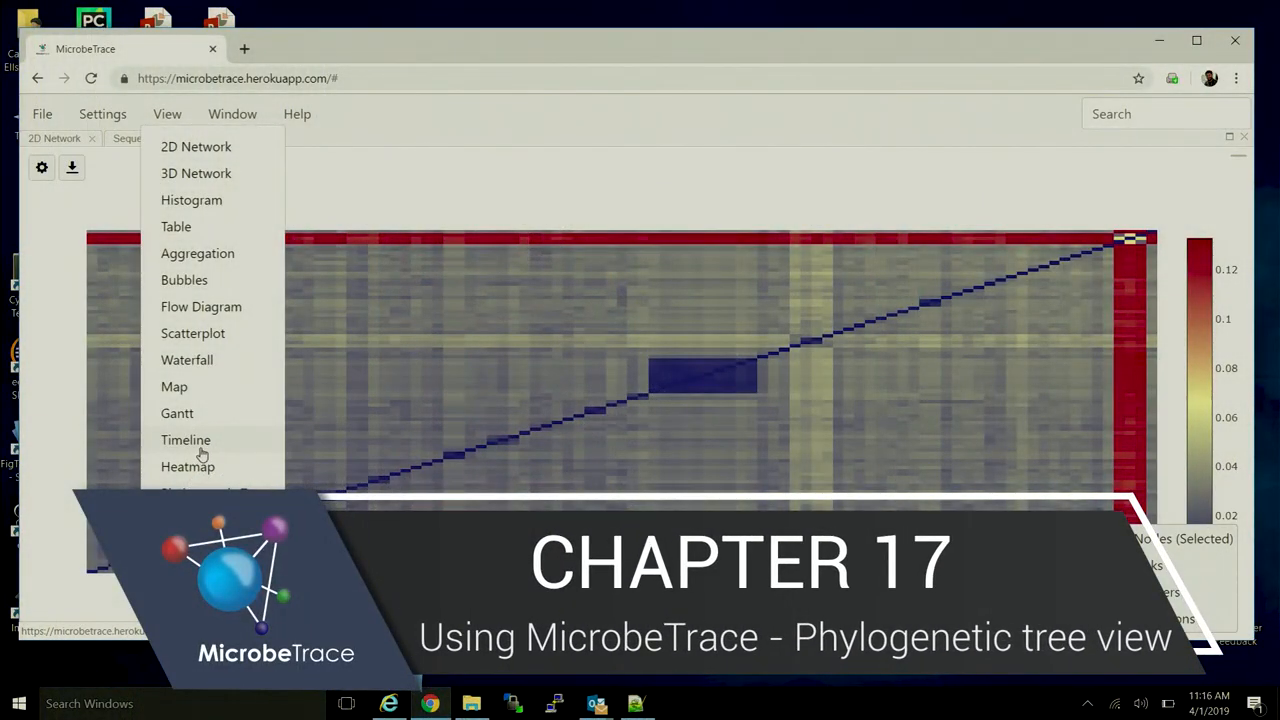
mouse_move(200, 454)
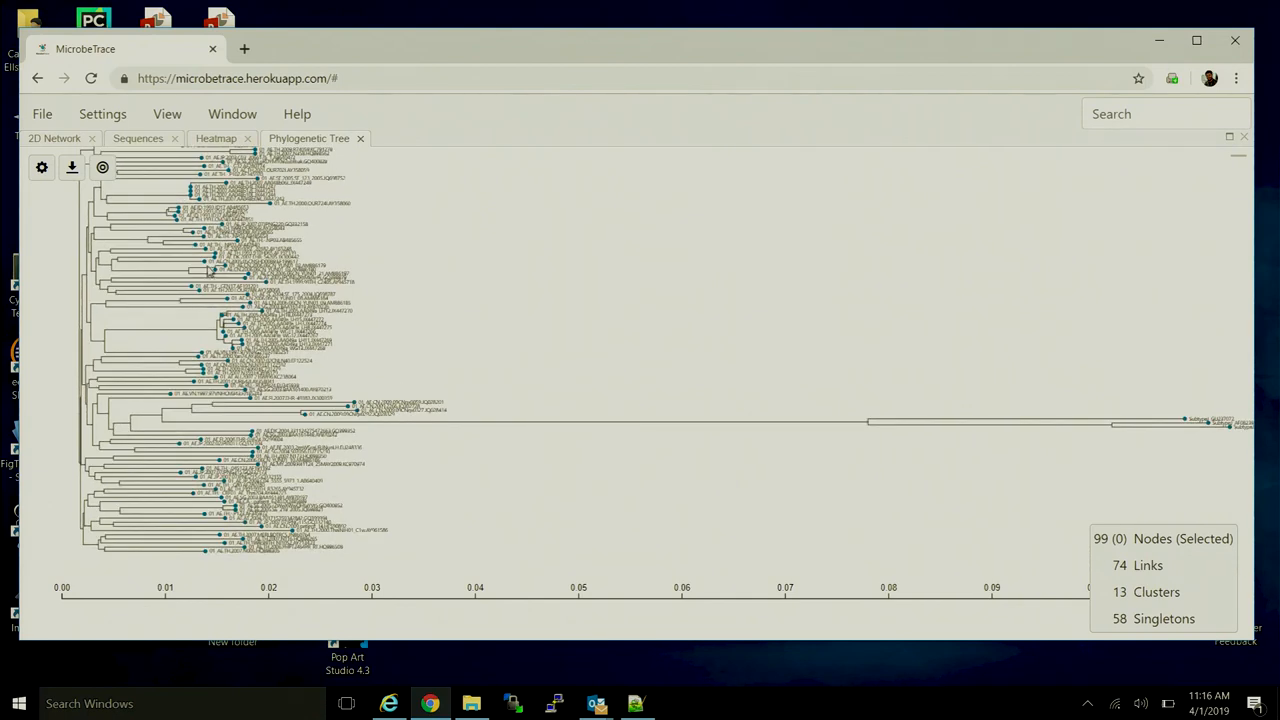
mouse_move(40, 168)
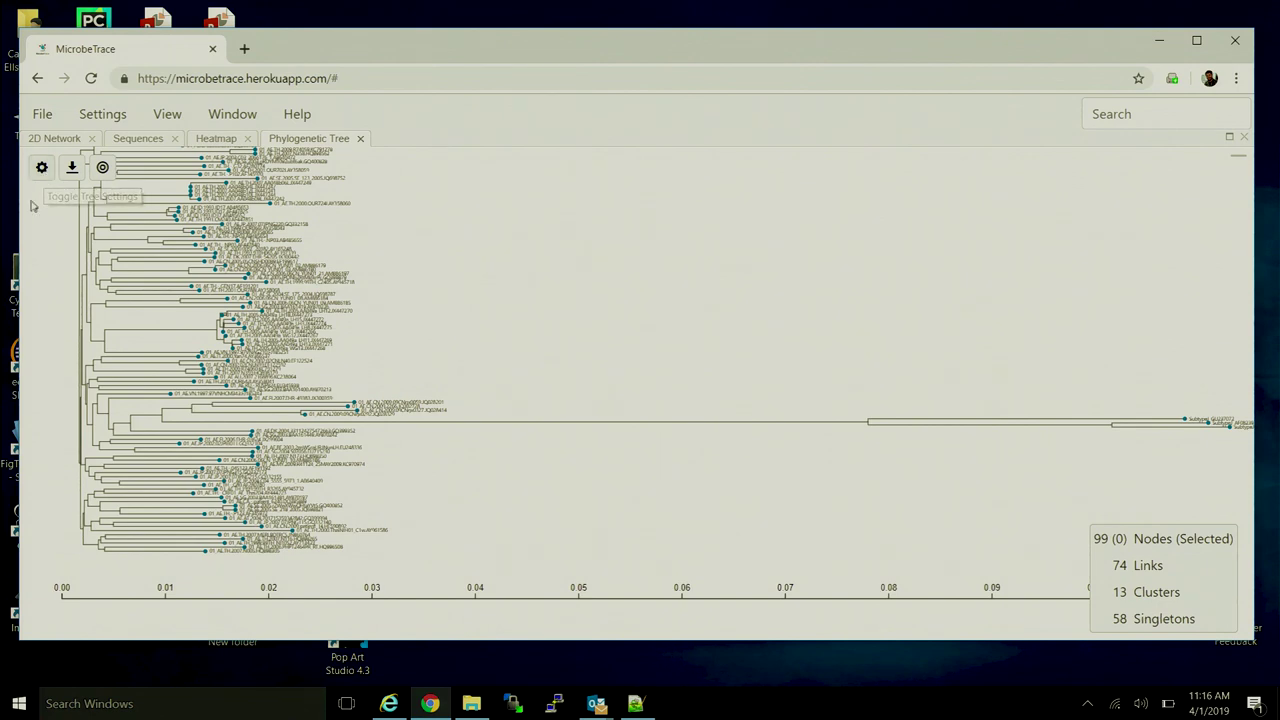
Reveal the phylogenetic tree settings via the gear icon
left_click(40, 168)
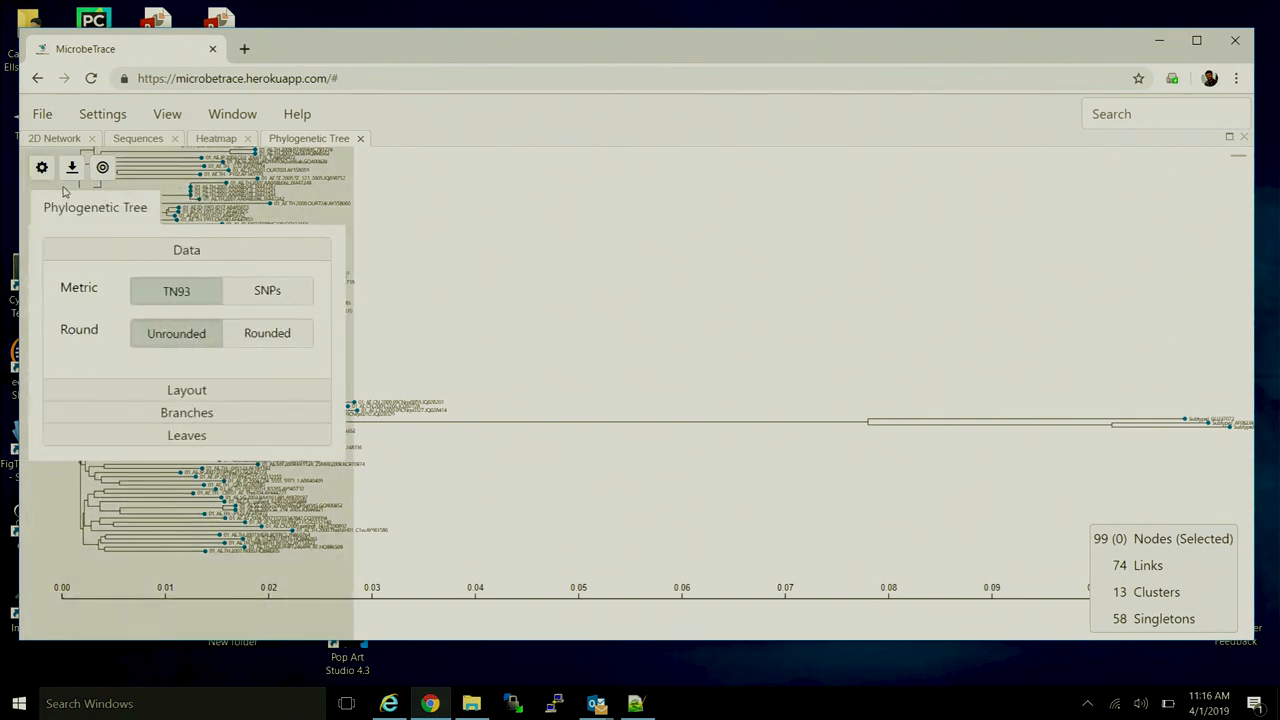
mouse_move(128, 336)
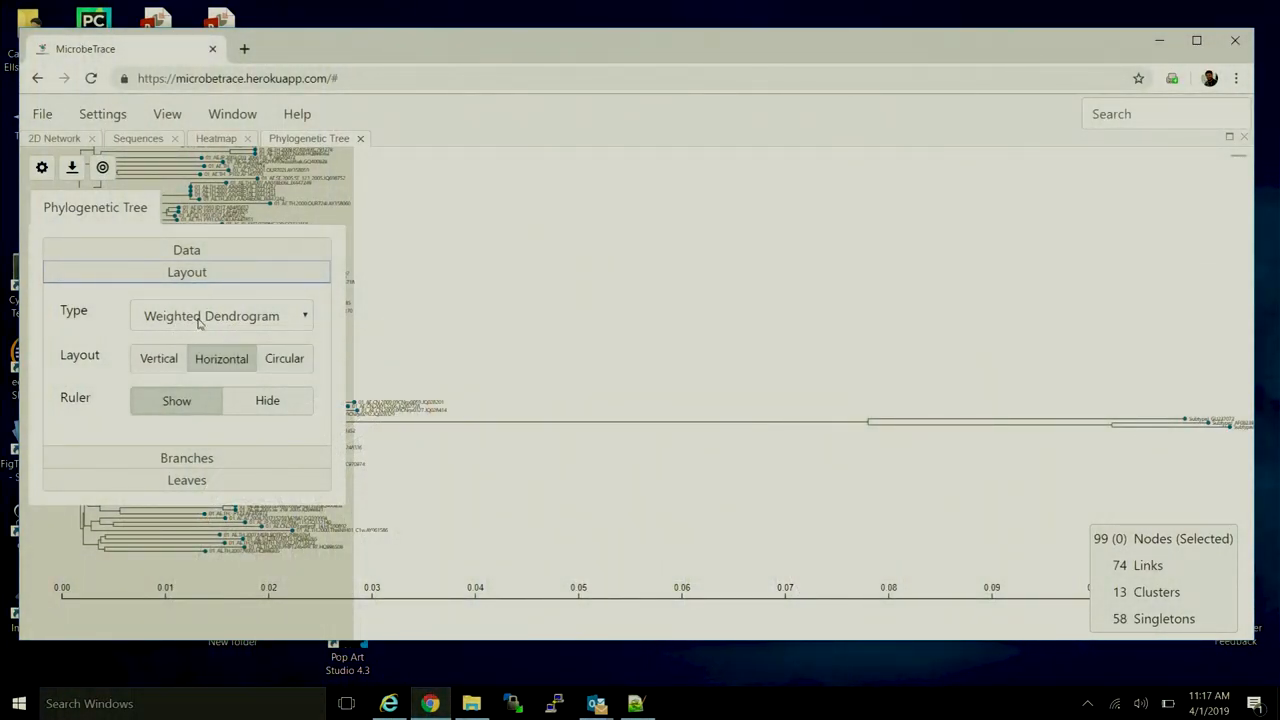
mouse_move(200, 320)
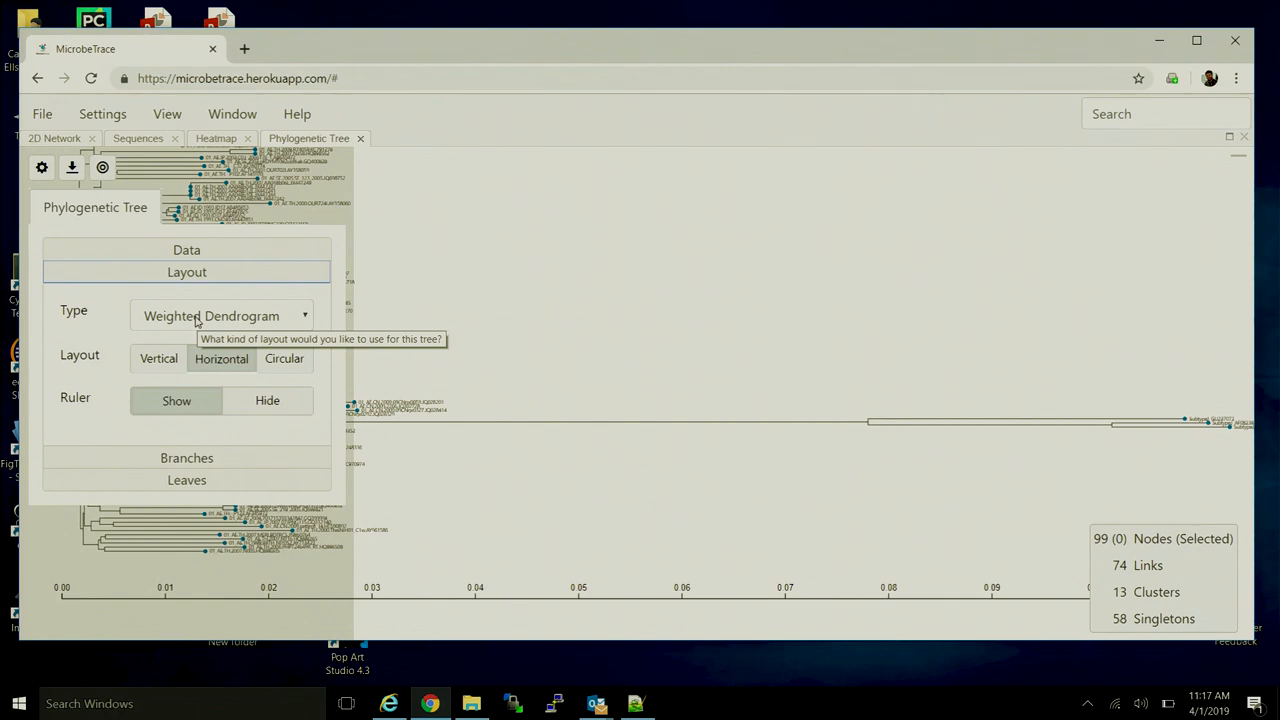
Set the tree Type to plain Tree in place of the weighted dendrogram
left_click(222, 316)
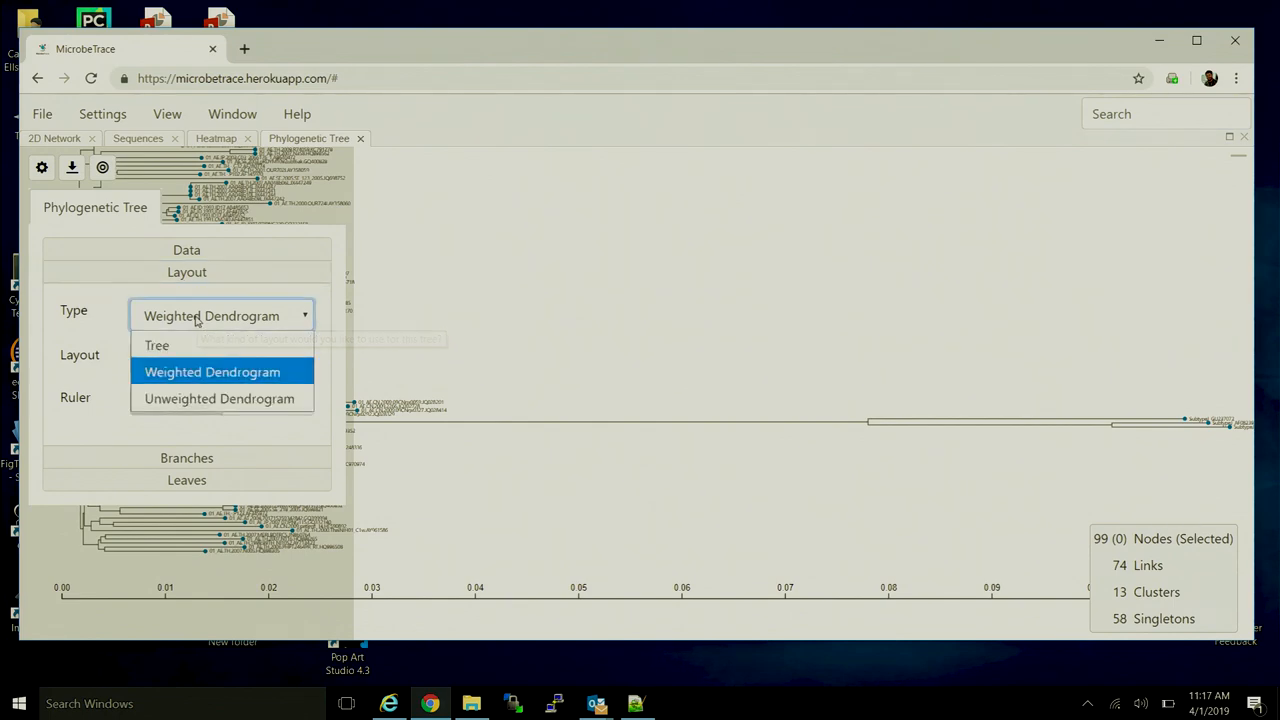
left_click(156, 344)
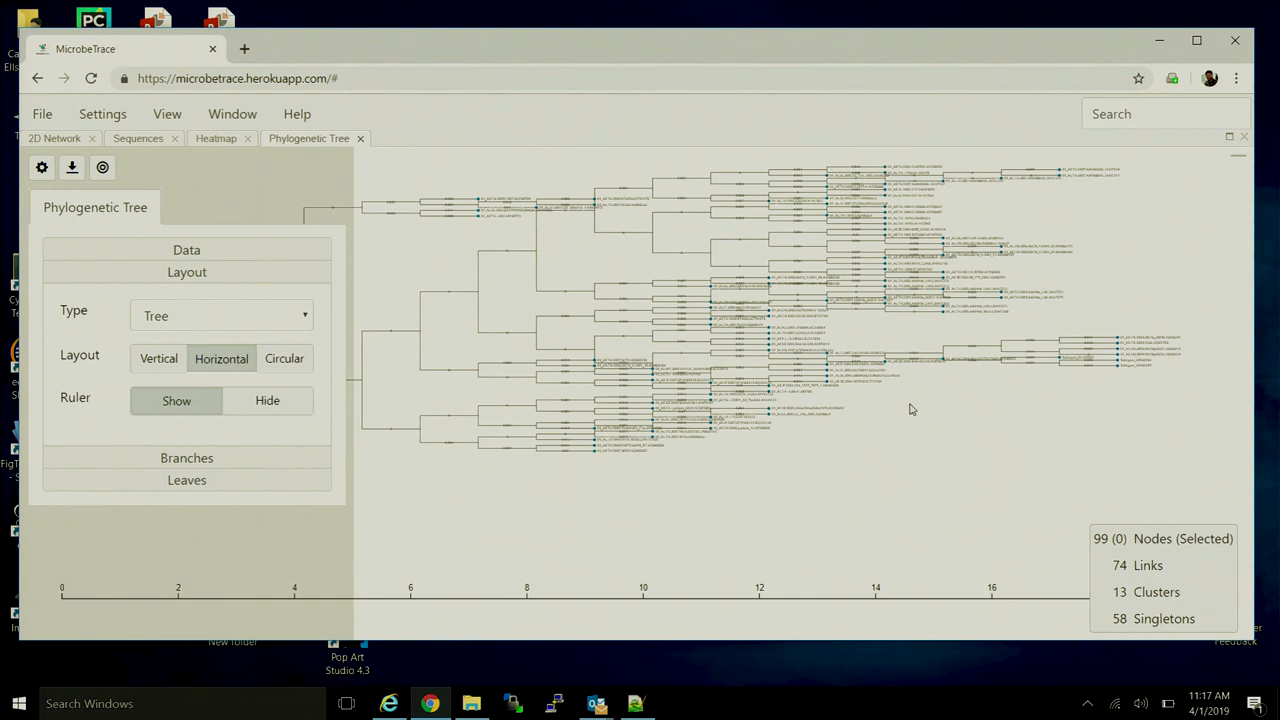
mouse_move(218, 304)
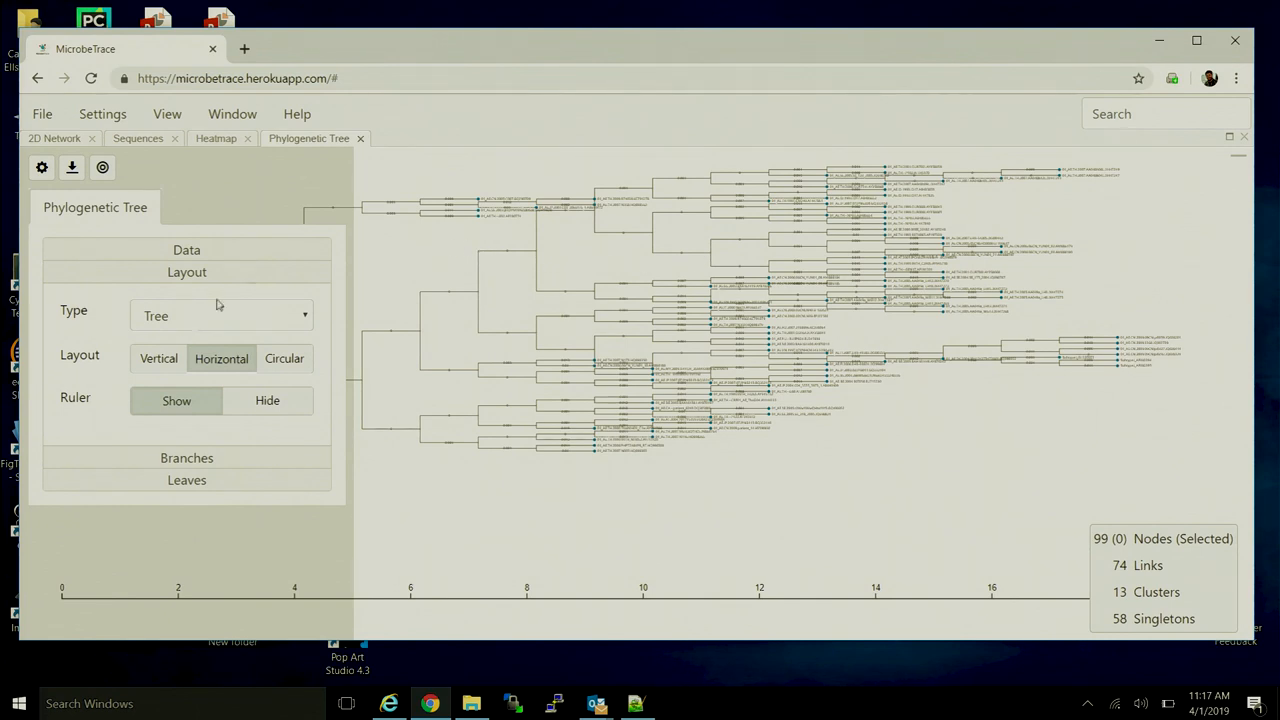
Set the tree Type to Unweighted Dendrogram so leaves align at one depth
left_click(220, 316)
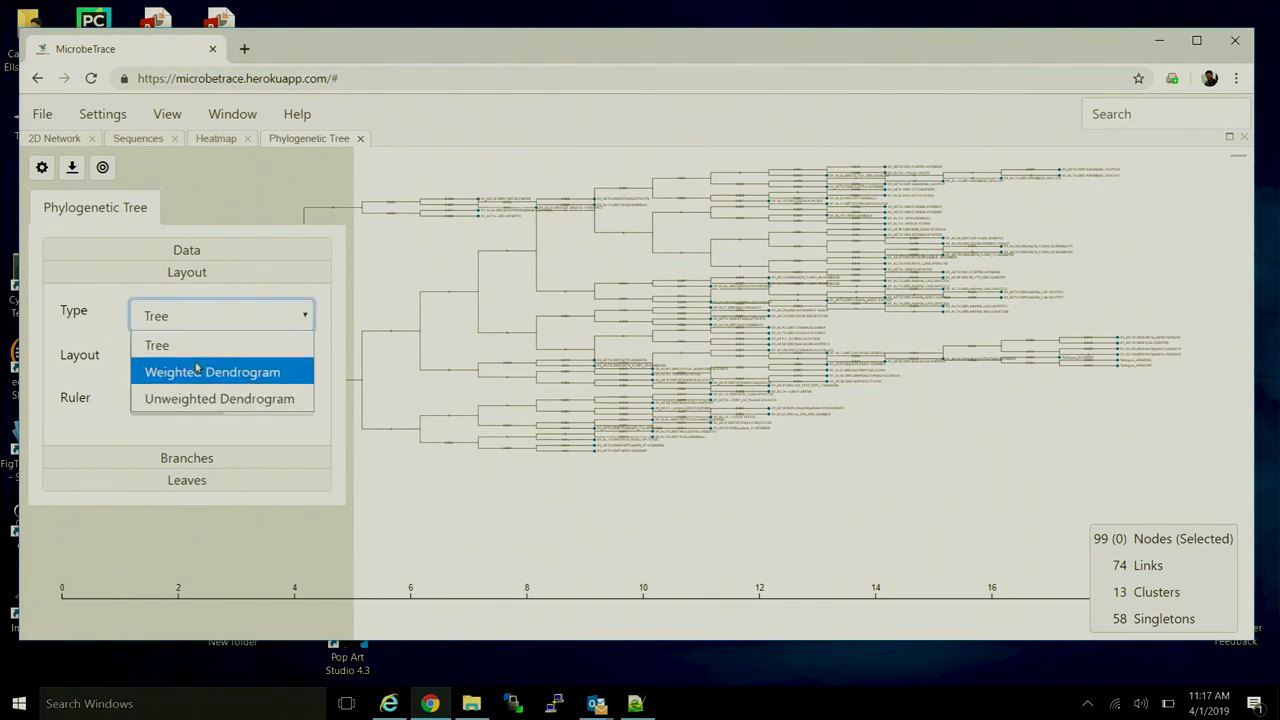
left_click(220, 400)
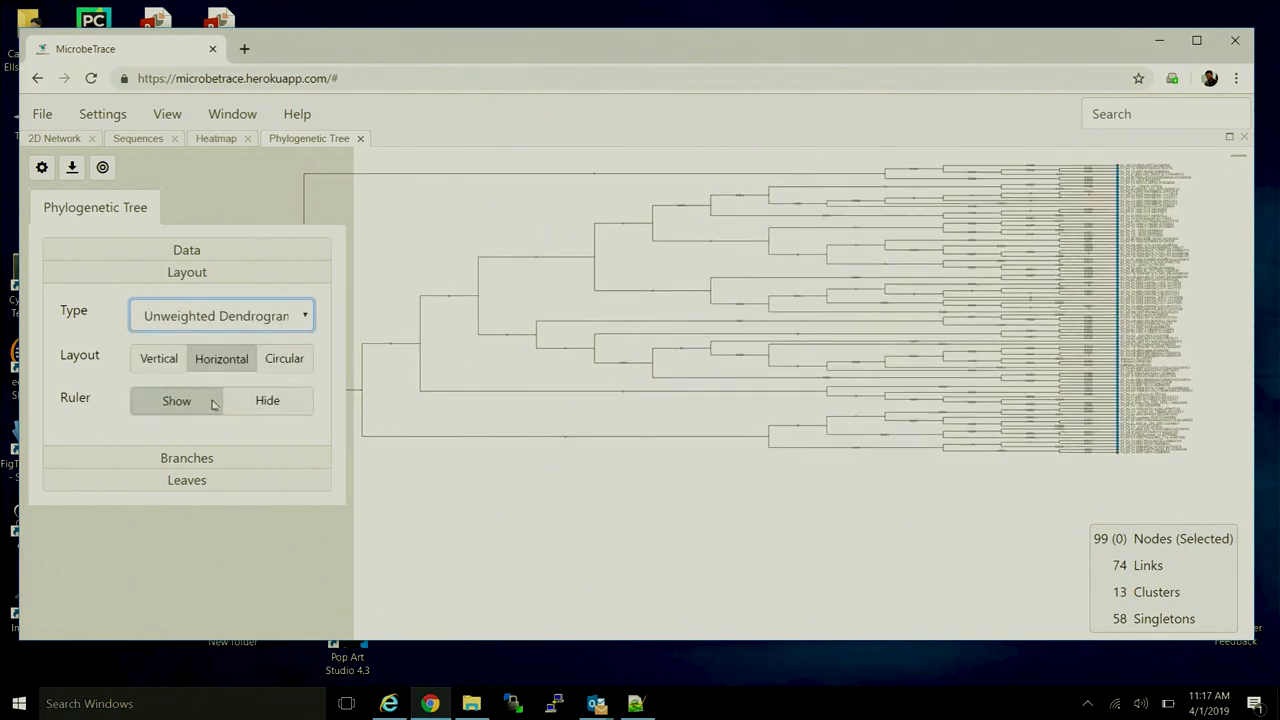
mouse_move(460, 388)
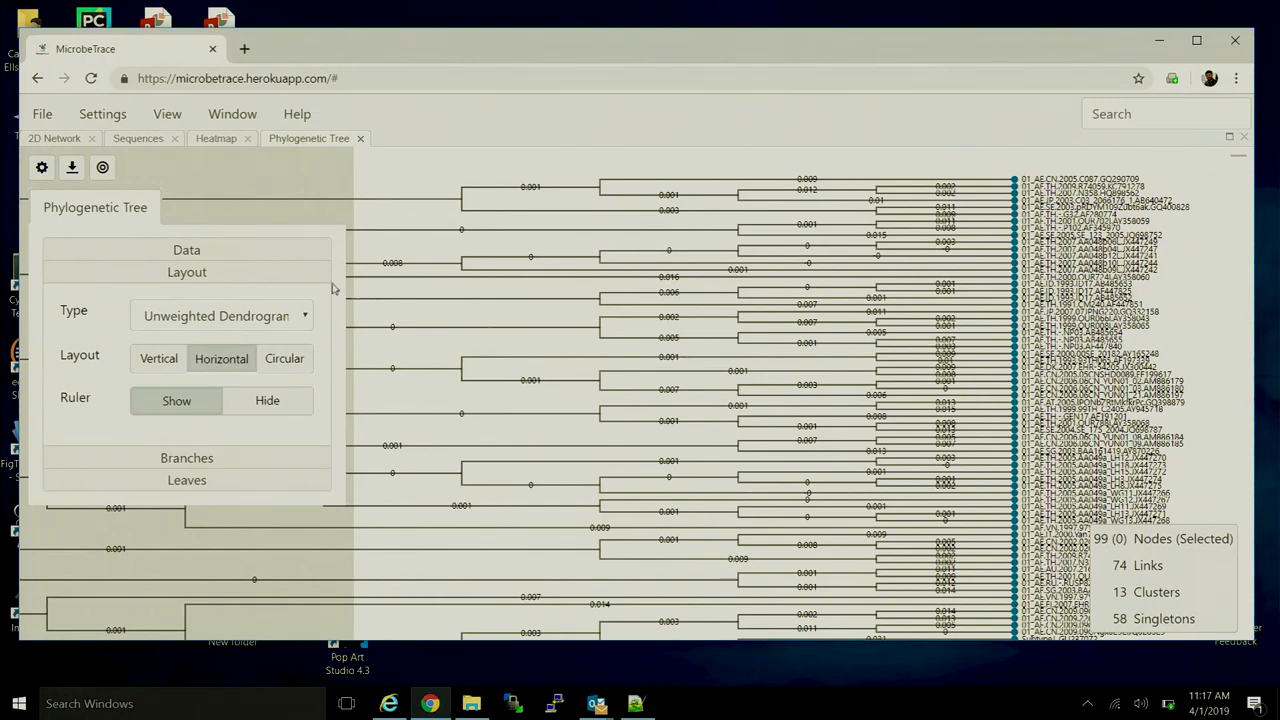
mouse_move(286, 360)
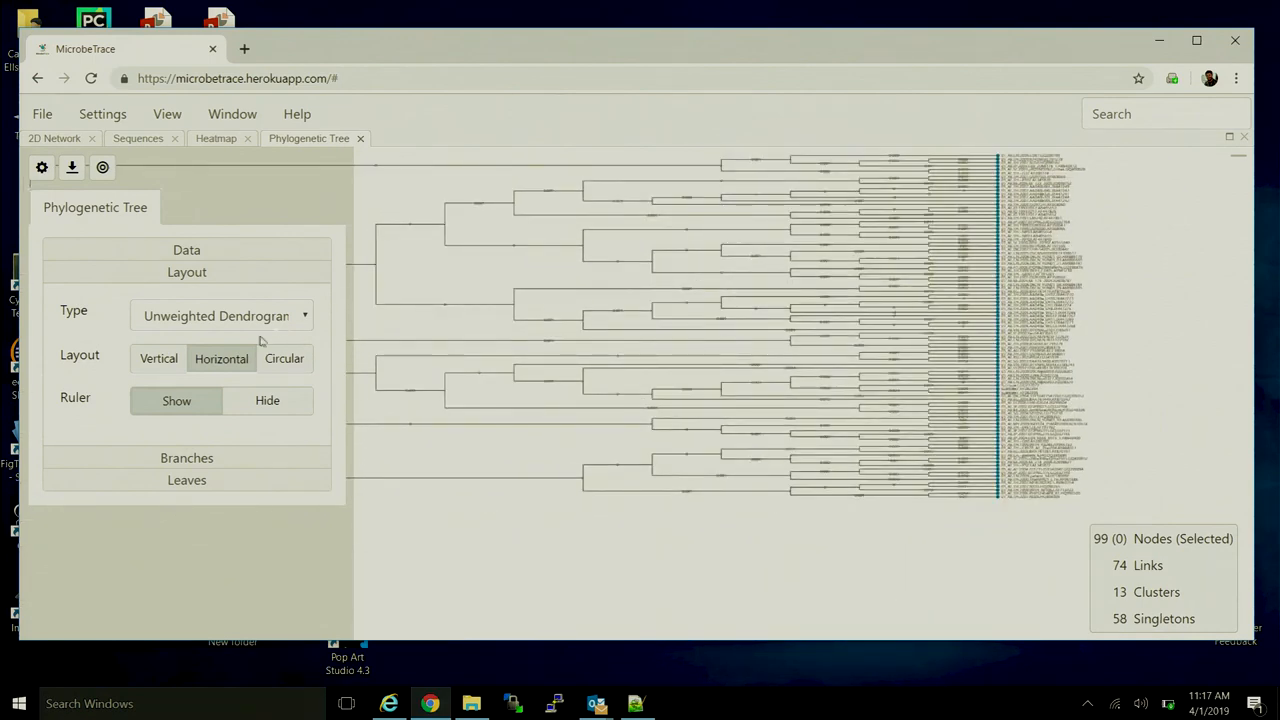
Switch the unweighted dendrogram to the Circular layout
left_click(284, 358)
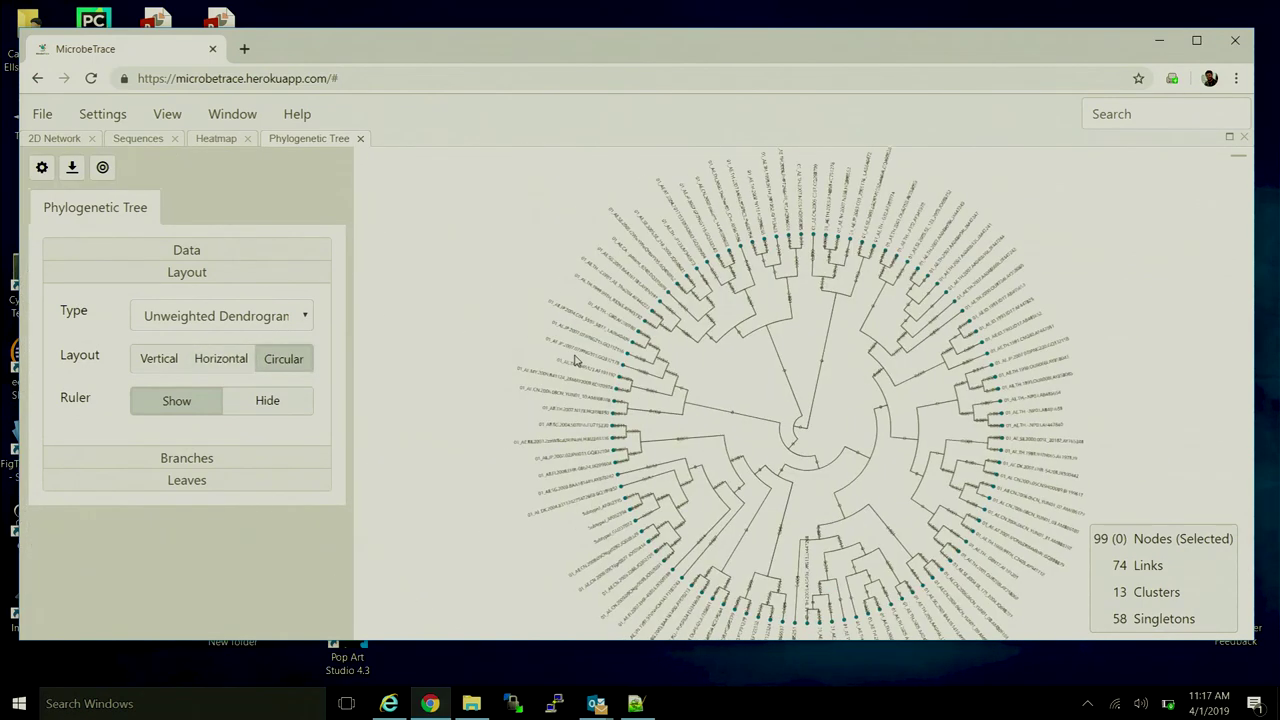
mouse_move(508, 348)
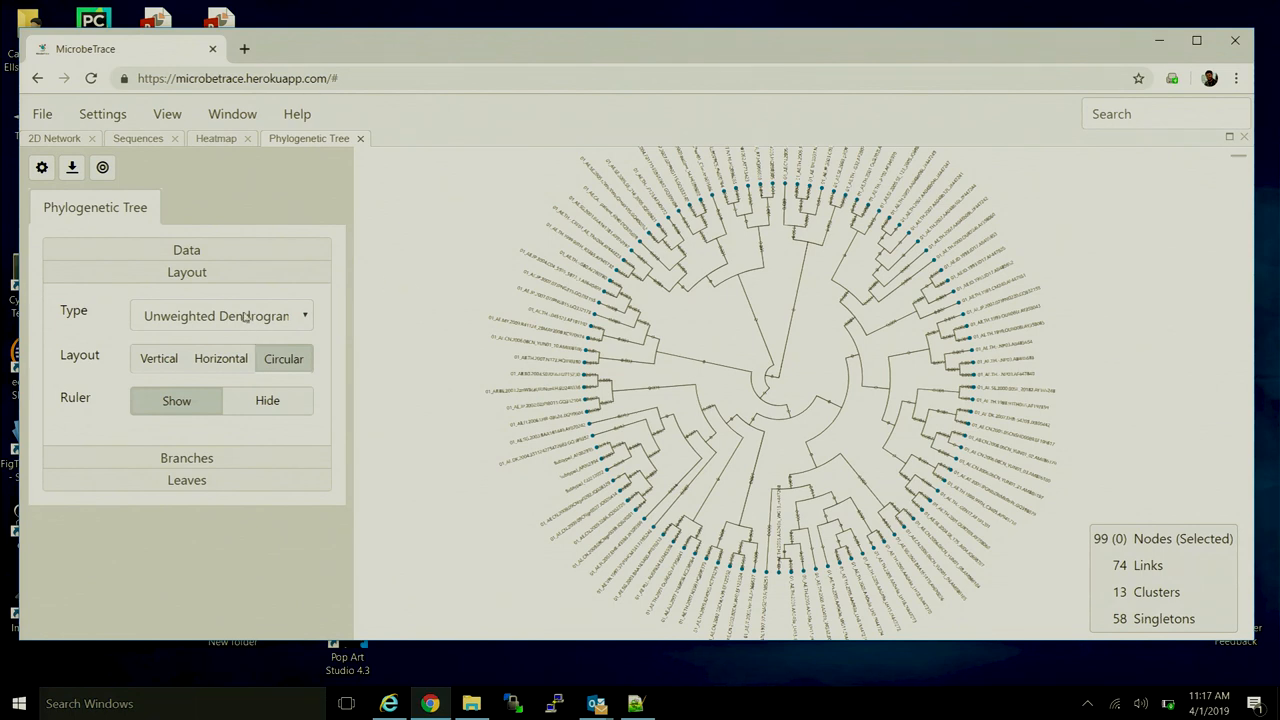
mouse_move(248, 316)
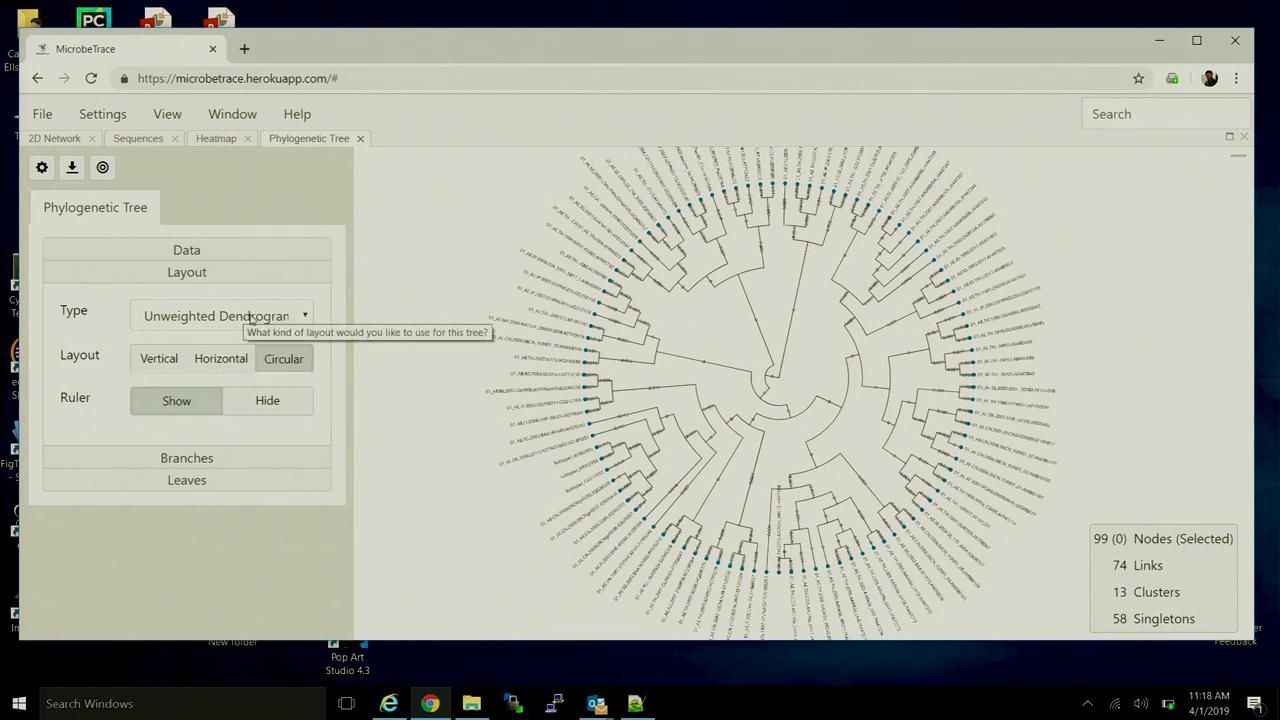
mouse_move(676, 370)
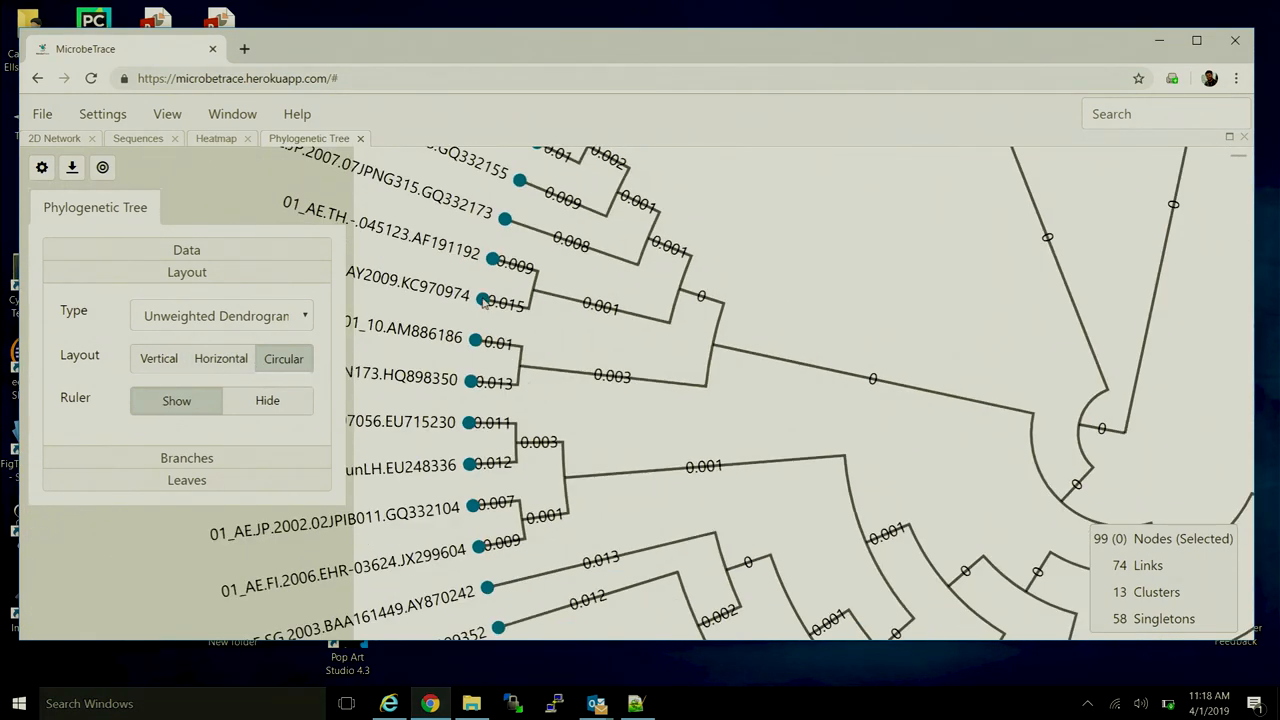
mouse_move(580, 358)
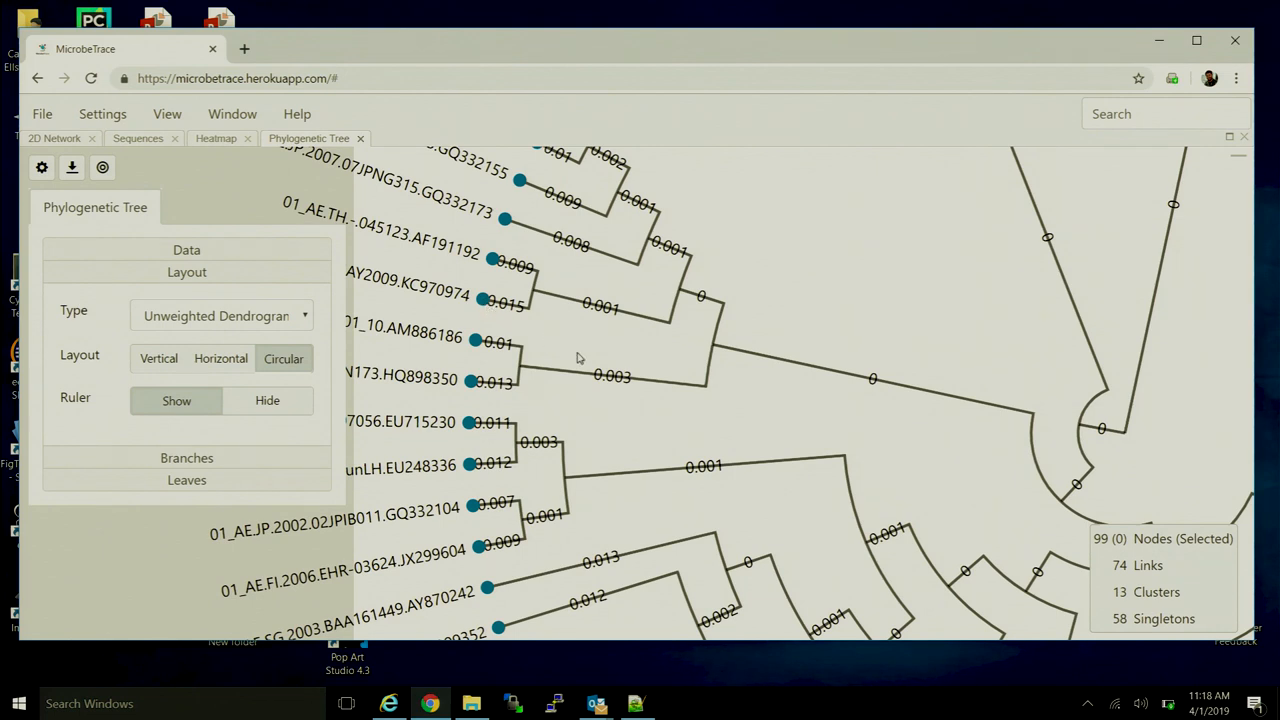
mouse_move(584, 352)
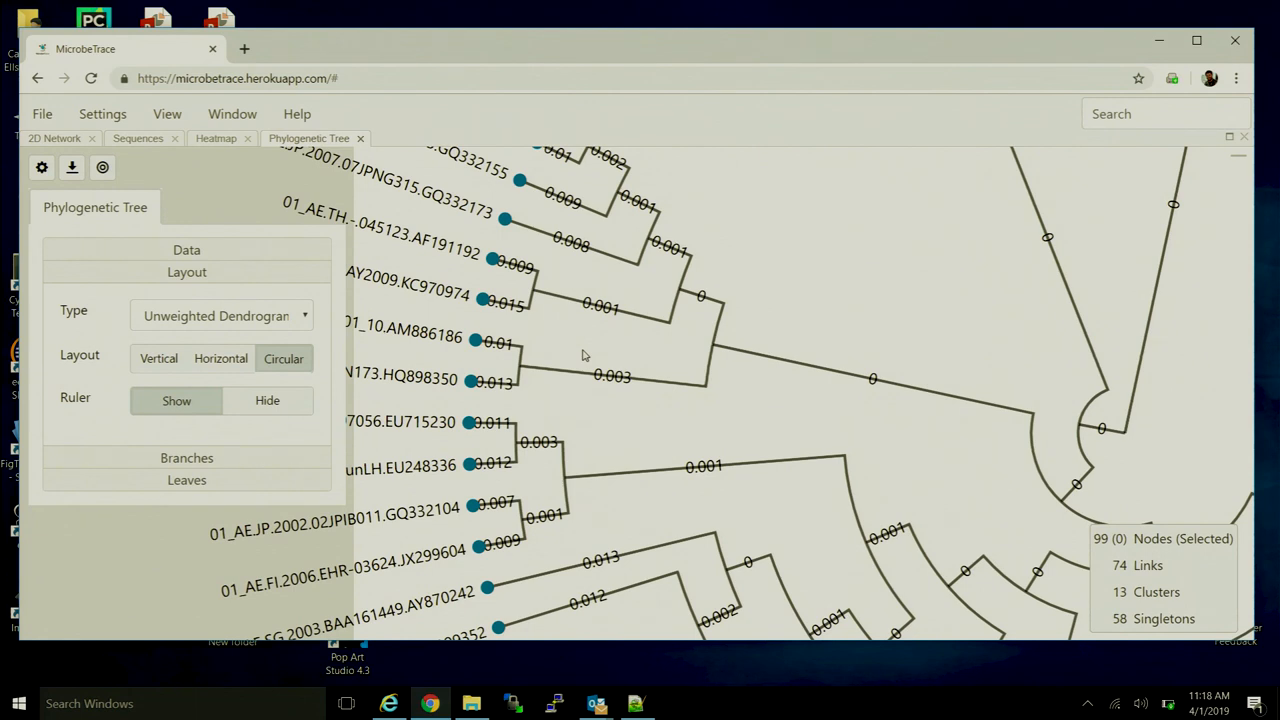
mouse_move(578, 260)
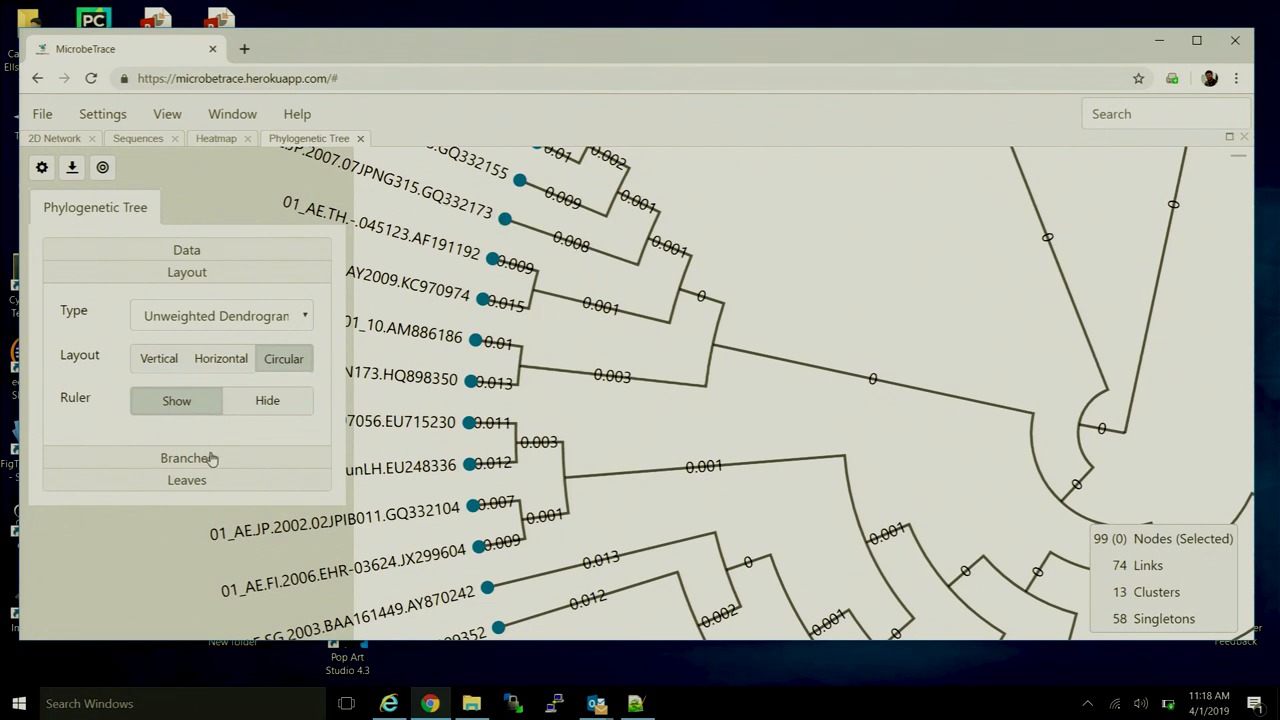
Expand Branches and Leaves options, enlarging the leaf Label Size then returning it to small
left_click(186, 458)
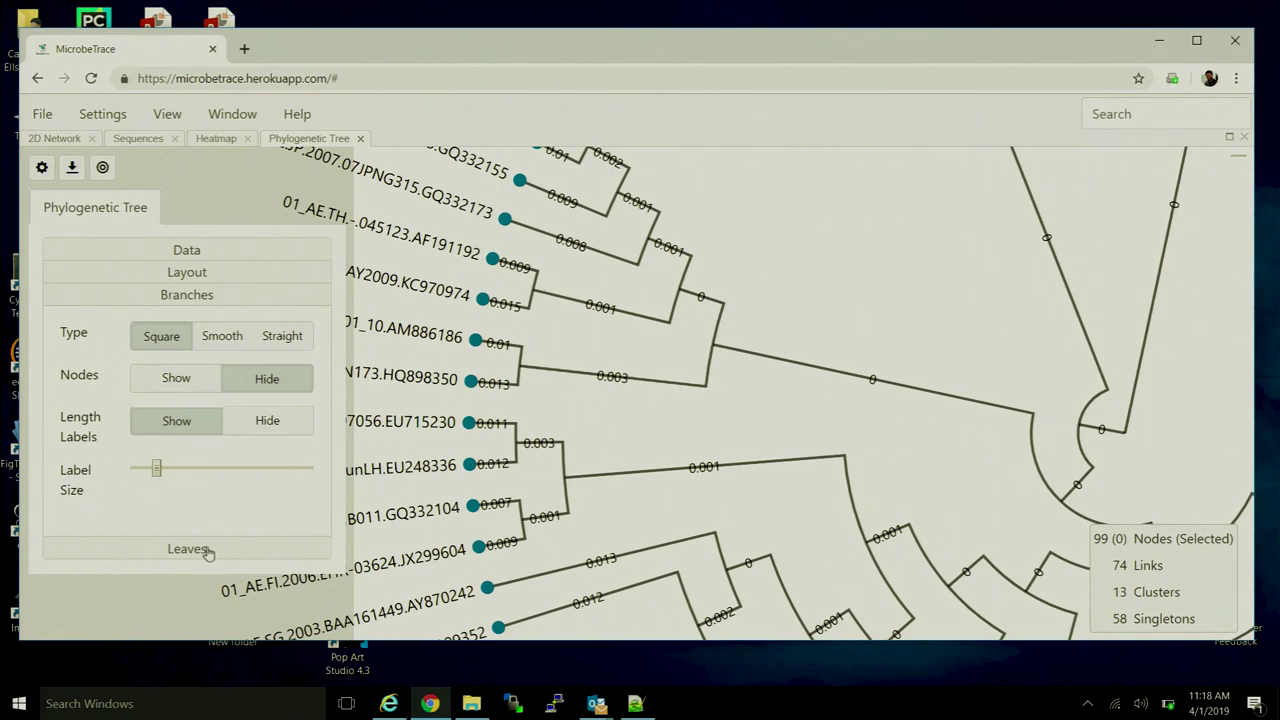
left_click(188, 548)
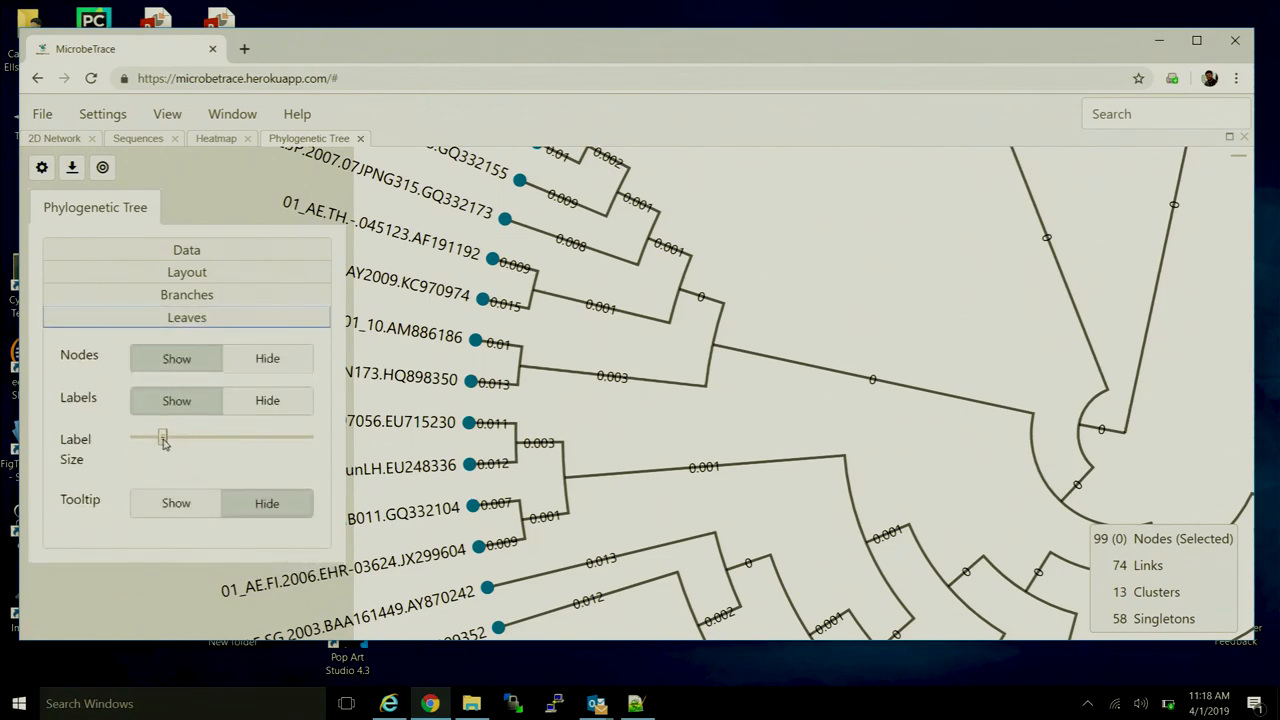
left_click_drag(164, 438, 218, 438)
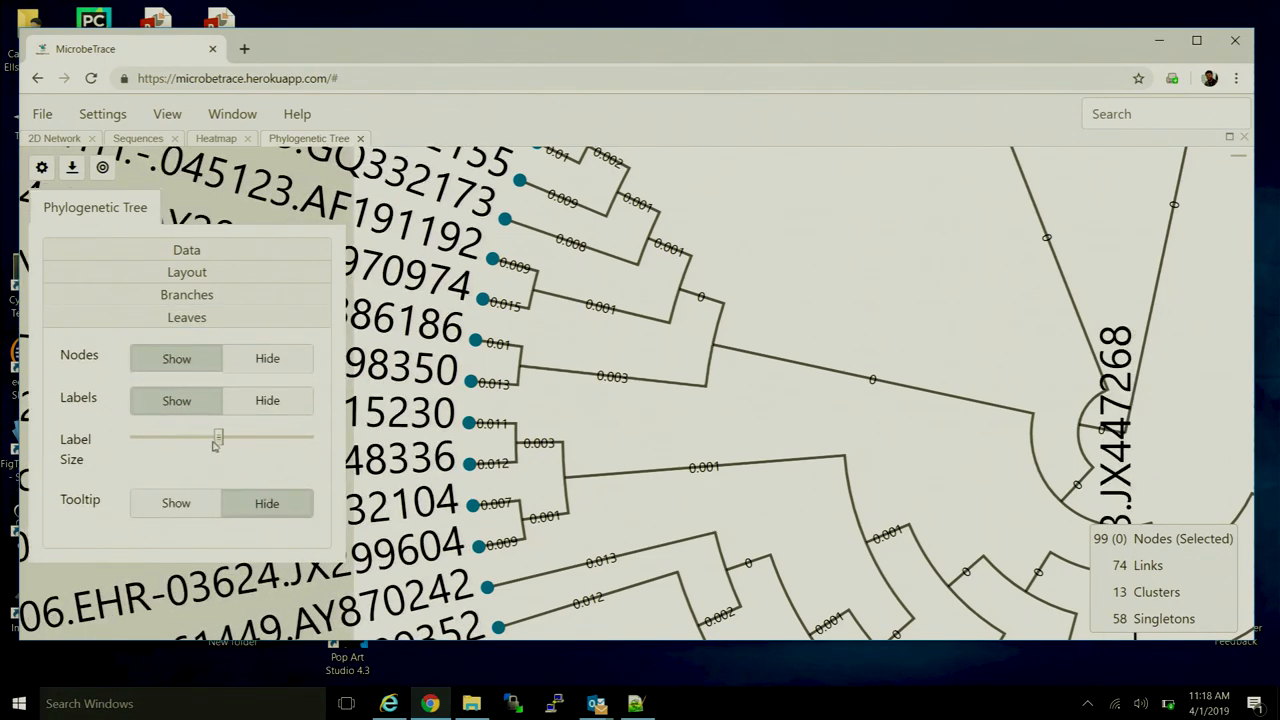
left_click_drag(216, 438, 162, 438)
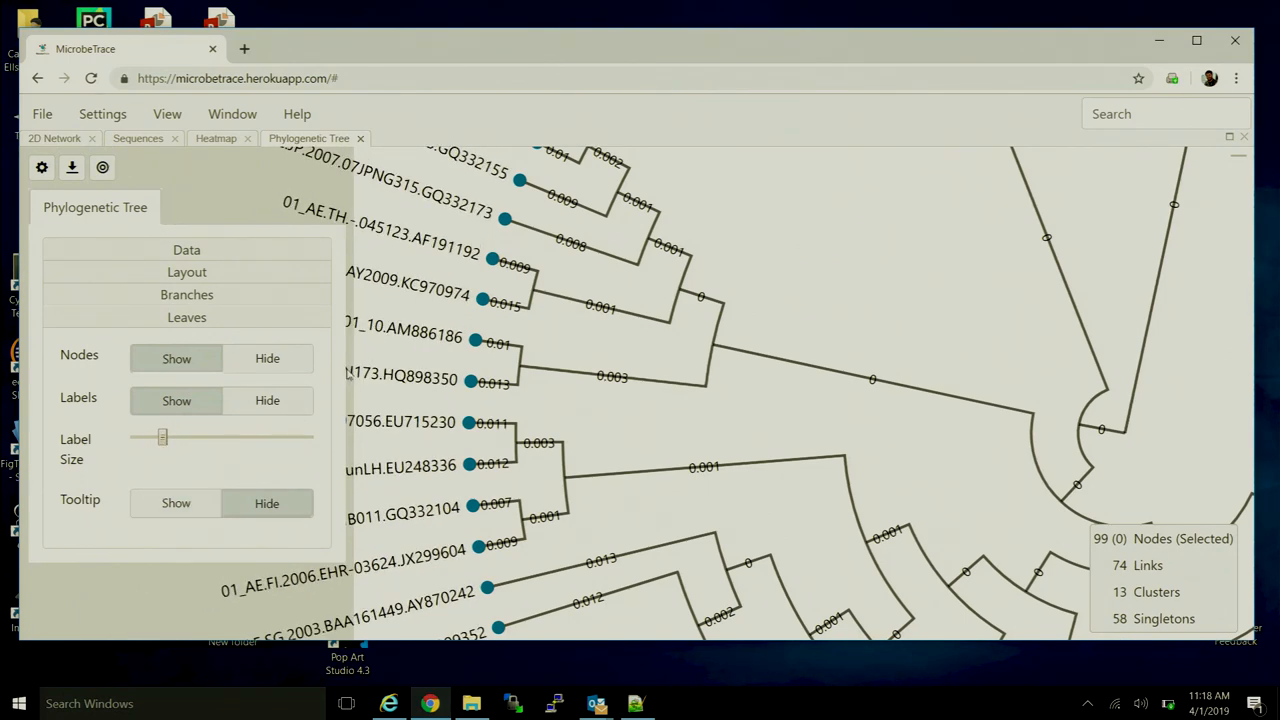
mouse_move(328, 374)
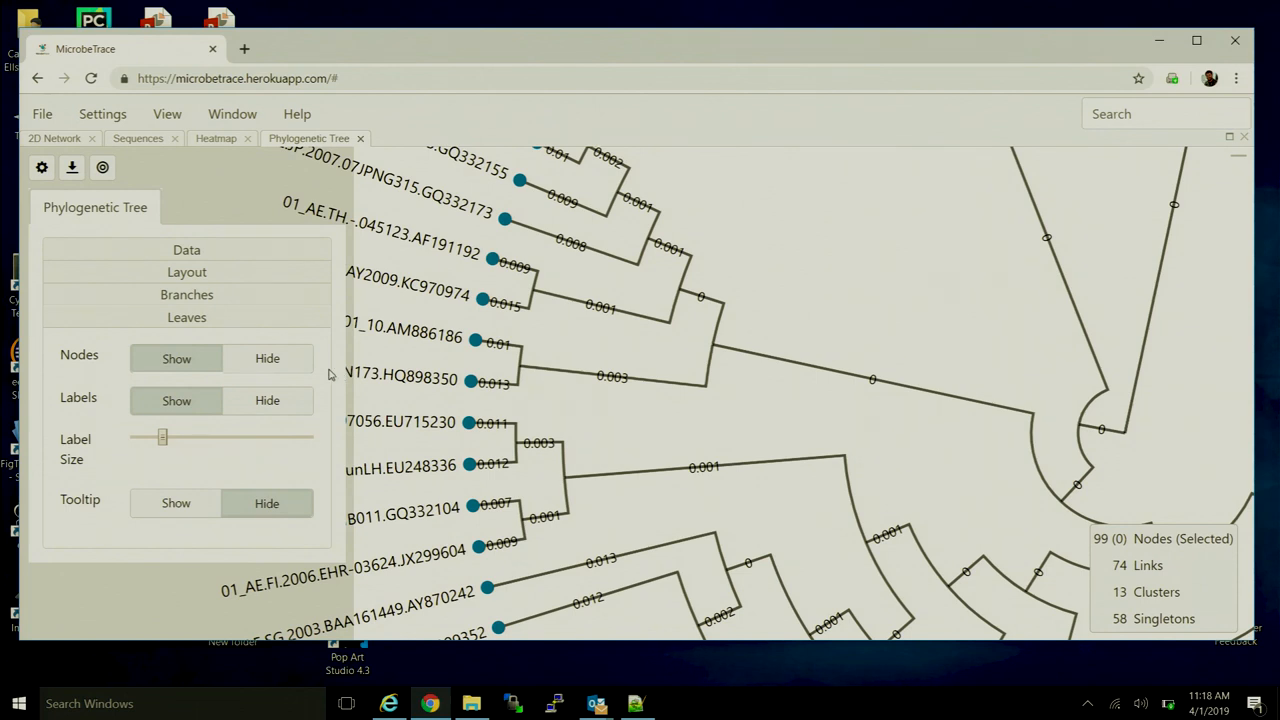